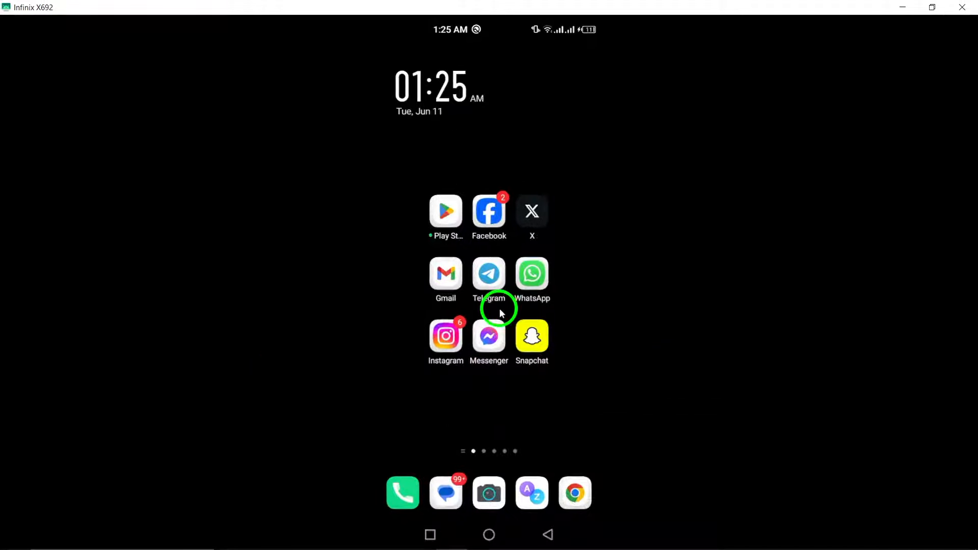
Launch Messenger from the home screen so the chats list appears
left_click(489, 336)
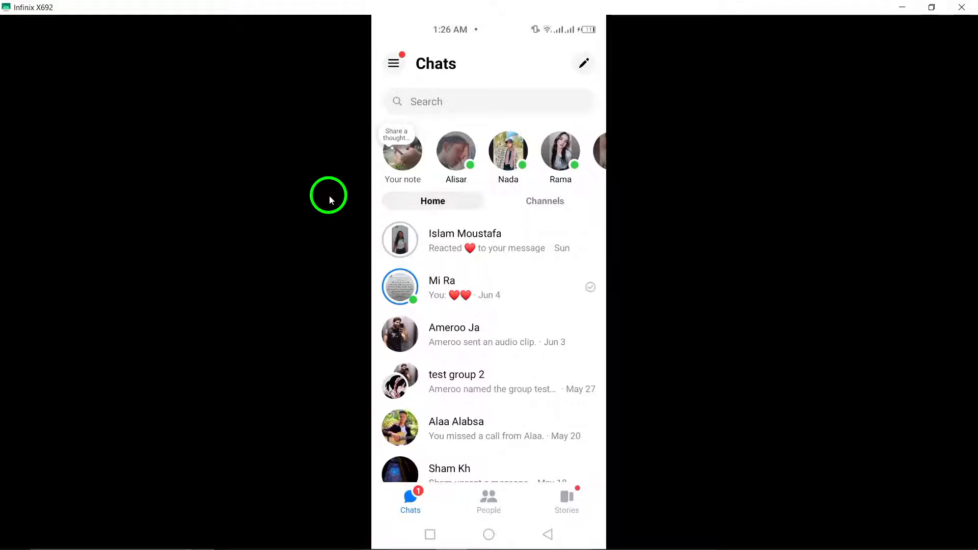
mouse_move(526, 436)
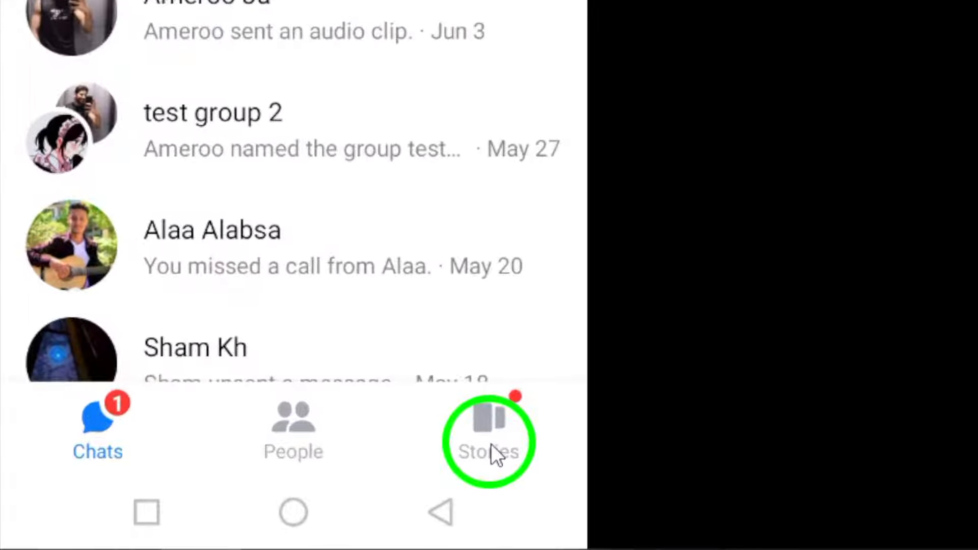
Go to the Stories section and start adding a new story
left_click(488, 437)
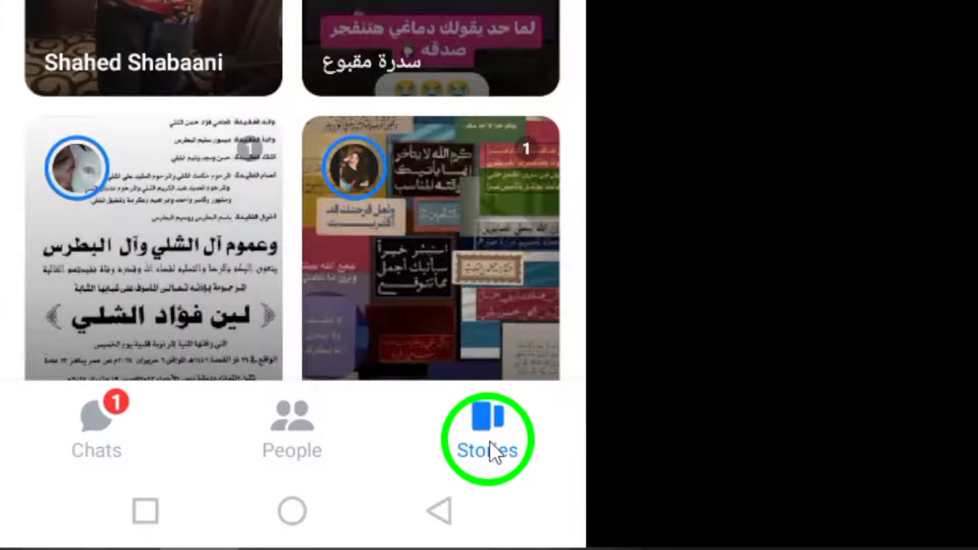
left_click(487, 437)
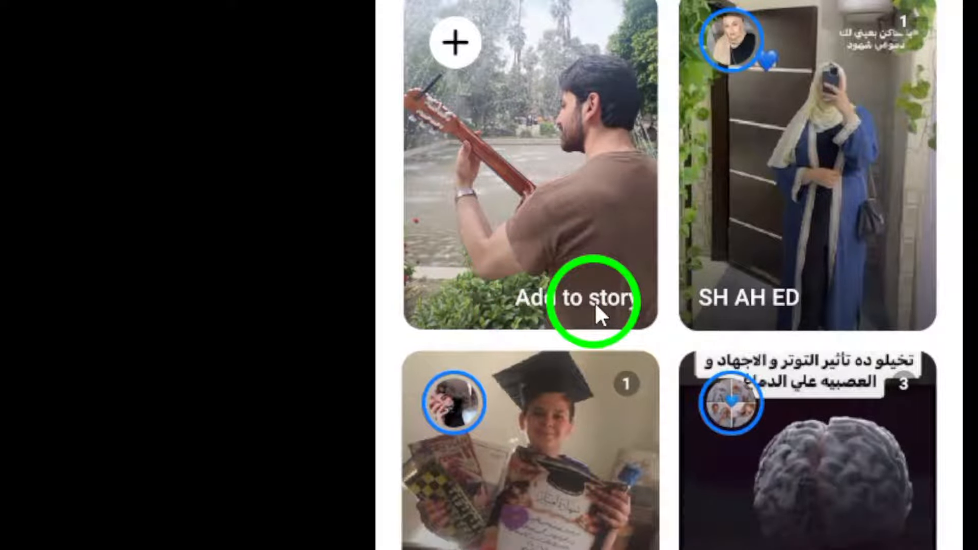
left_click(577, 299)
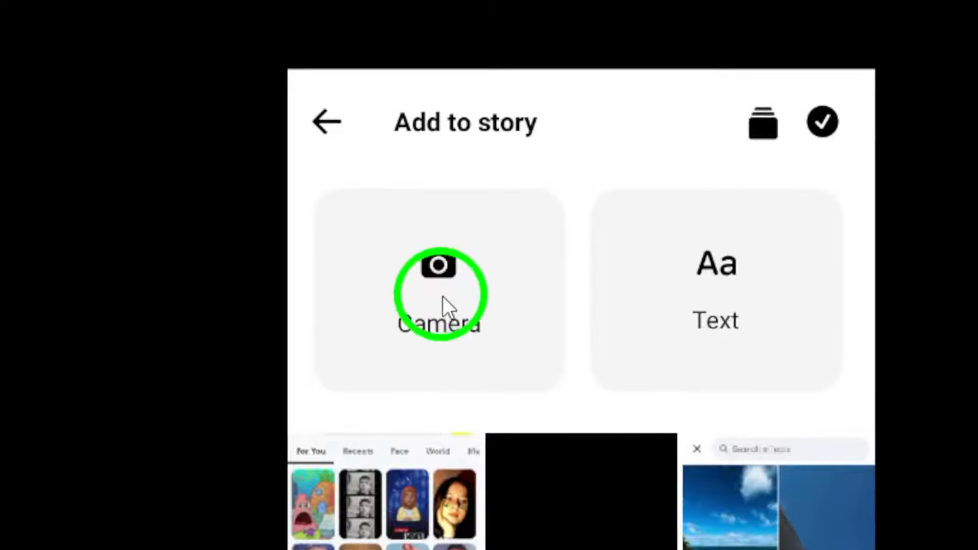
Start the story camera and swipe the mode strip from Normal to Boomerang
left_click(439, 292)
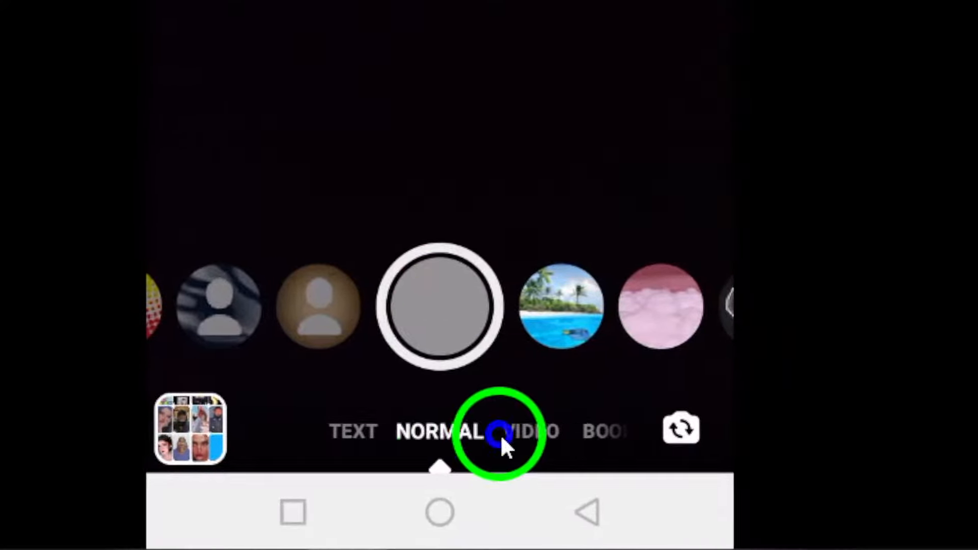
scroll("left", 3)
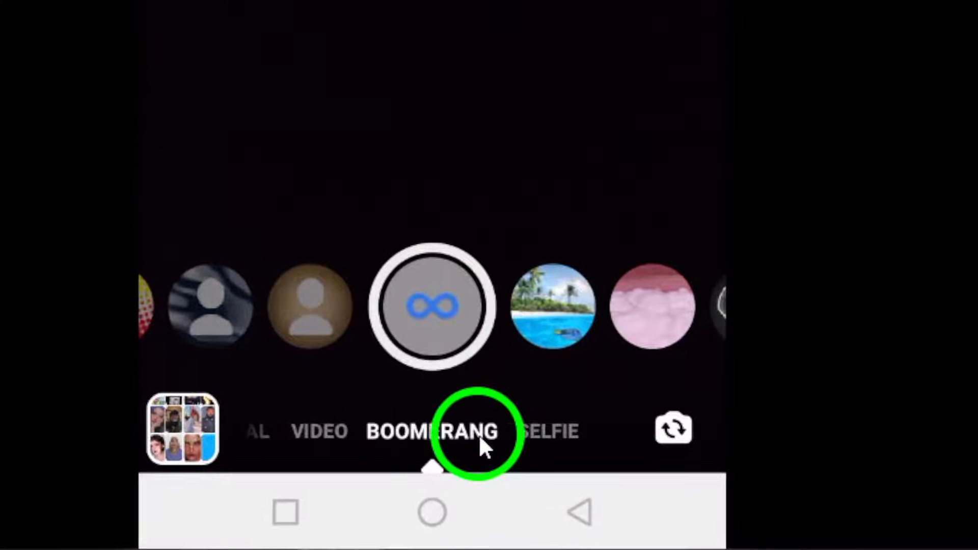